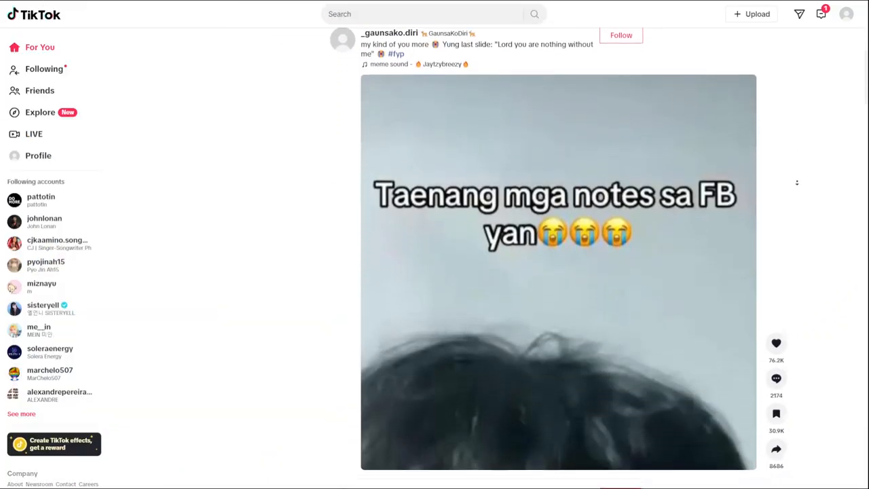
# Launch the TikTok app from the phone's Social folder.
pyautogui.scroll(-3)
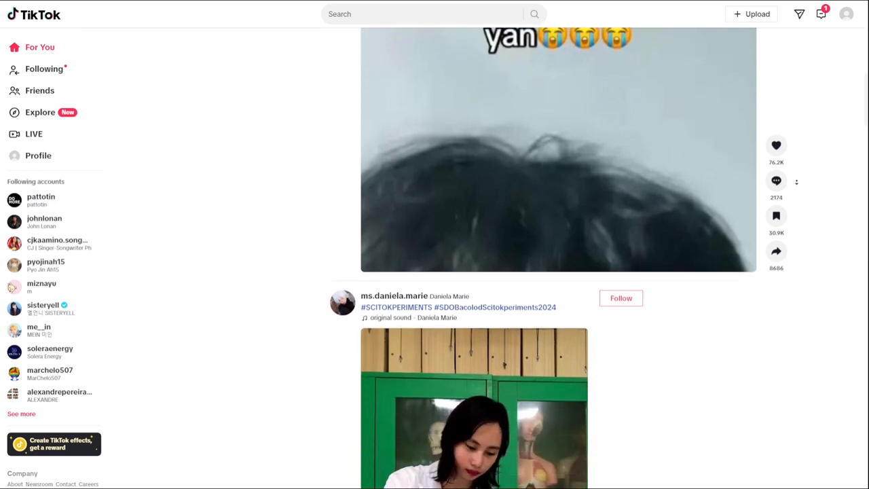
pyautogui.scroll(-3)
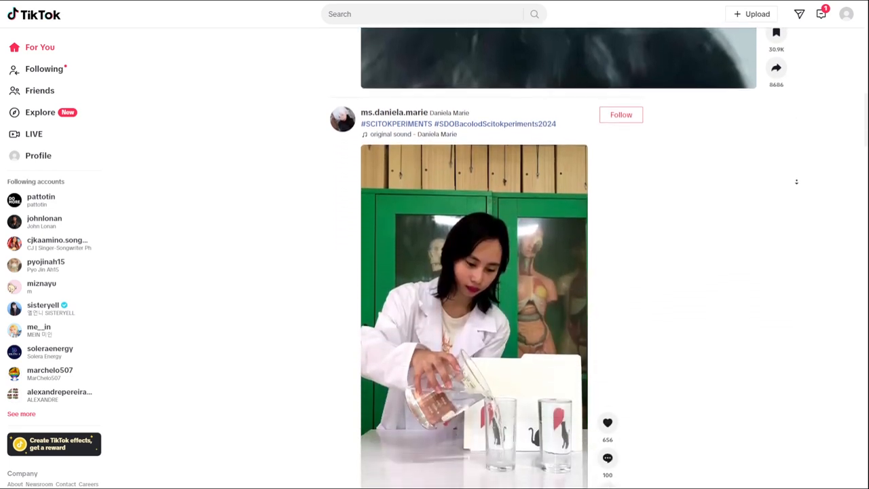
pyautogui.scroll(-3)
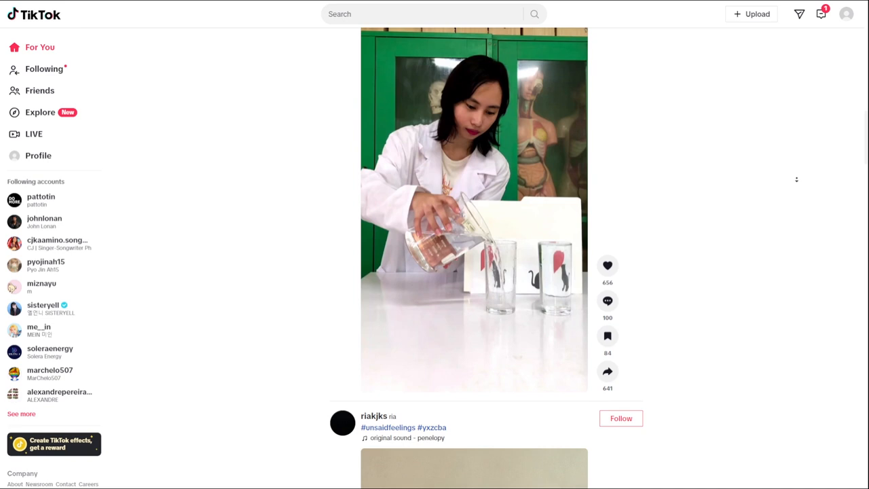
pyautogui.scroll(-3)
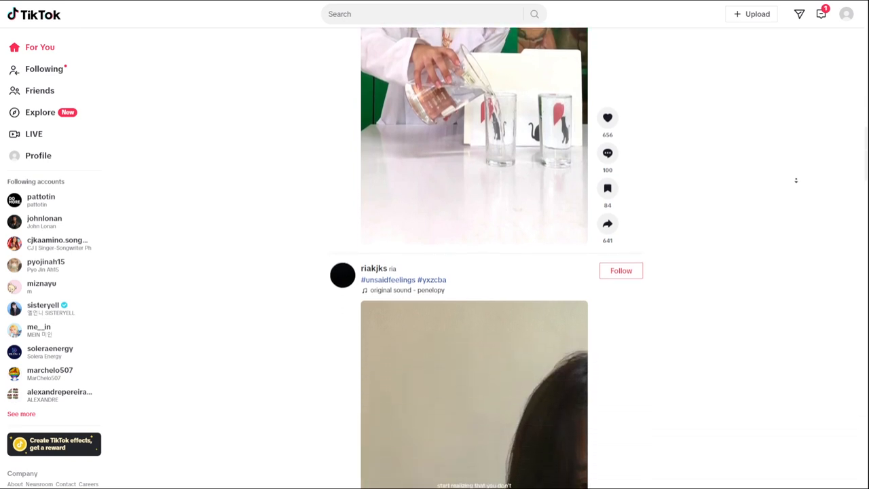
pyautogui.scroll(-3)
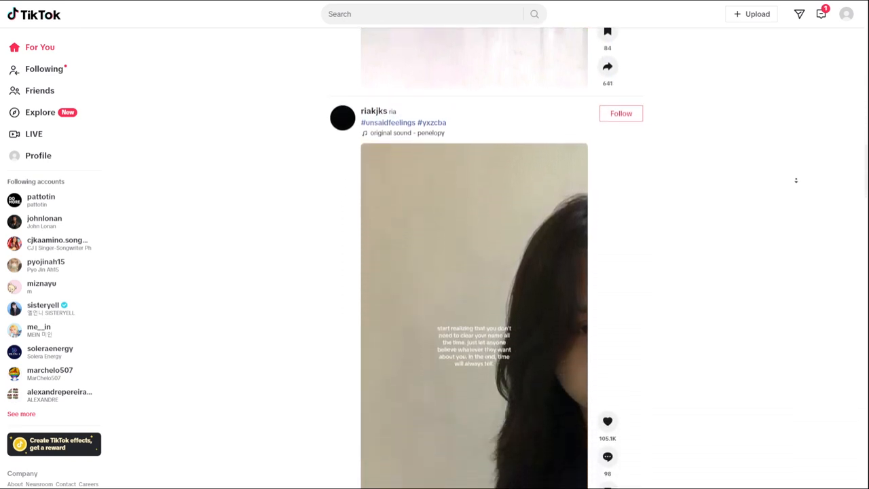
pyautogui.scroll(-3)
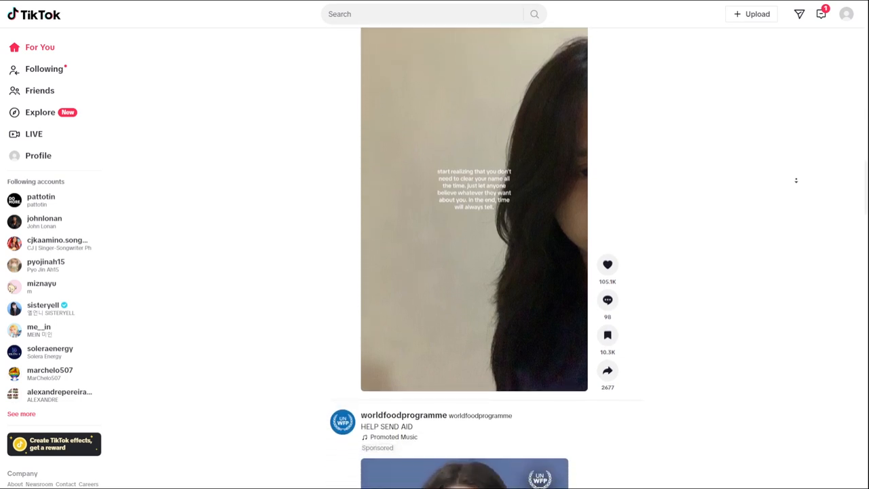
pyautogui.scroll(-3)
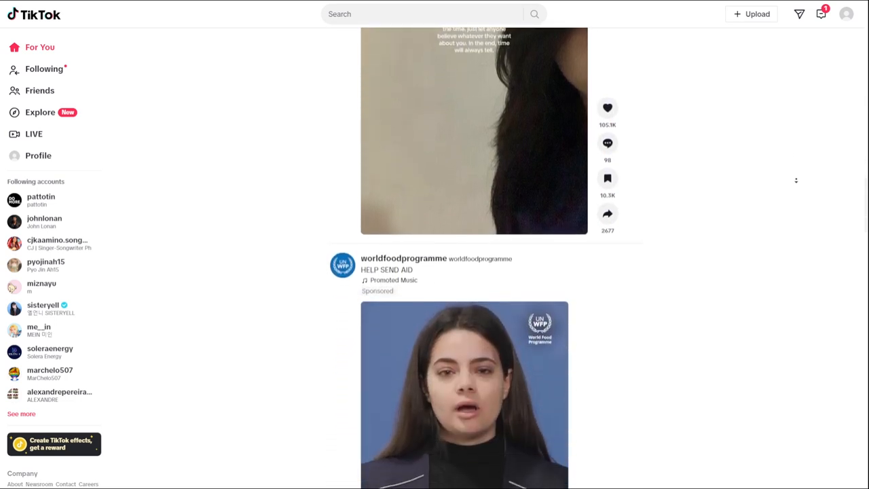
pyautogui.scroll(-3)
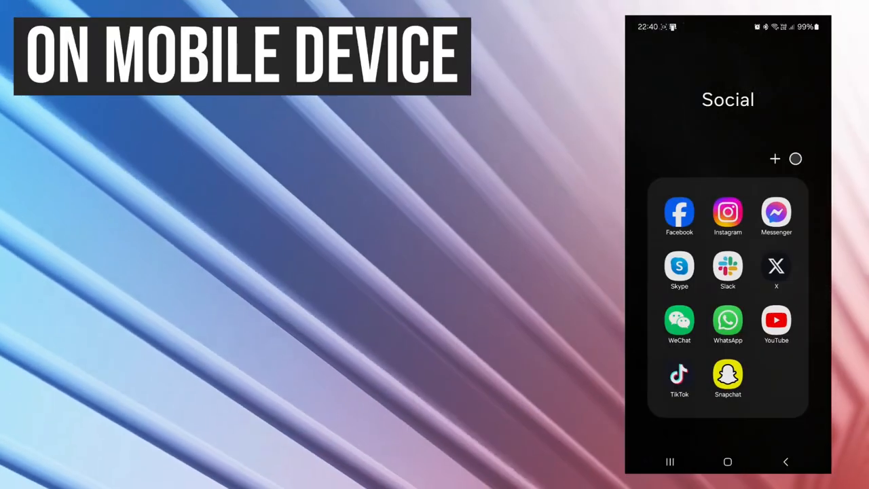
pyautogui.click(679, 375)
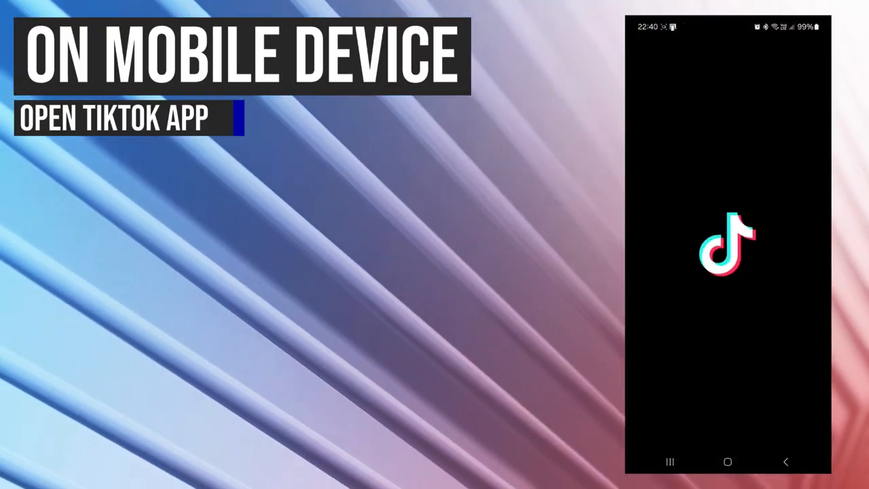
pyautogui.click(728, 244)
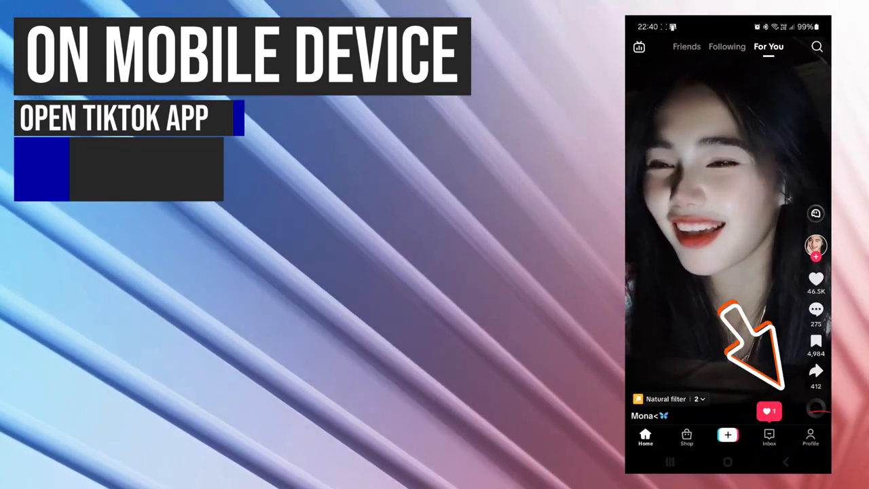
# Go to your own Profile and show its Followers list.
pyautogui.click(809, 437)
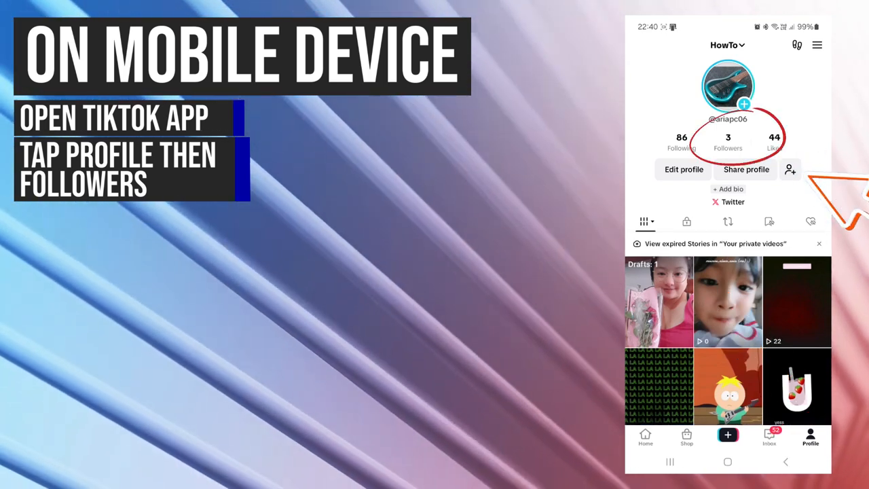
pyautogui.click(727, 142)
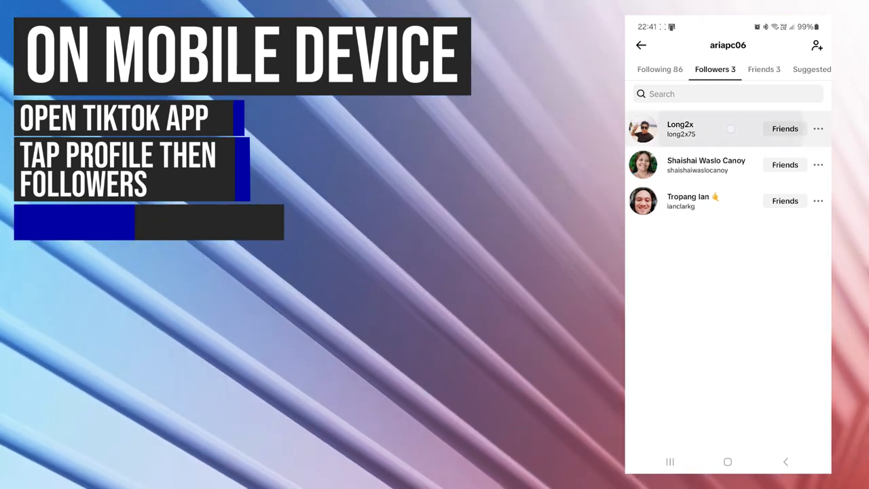
# Block the top follower via their chat details and confirm the Block prompt.
pyautogui.click(680, 128)
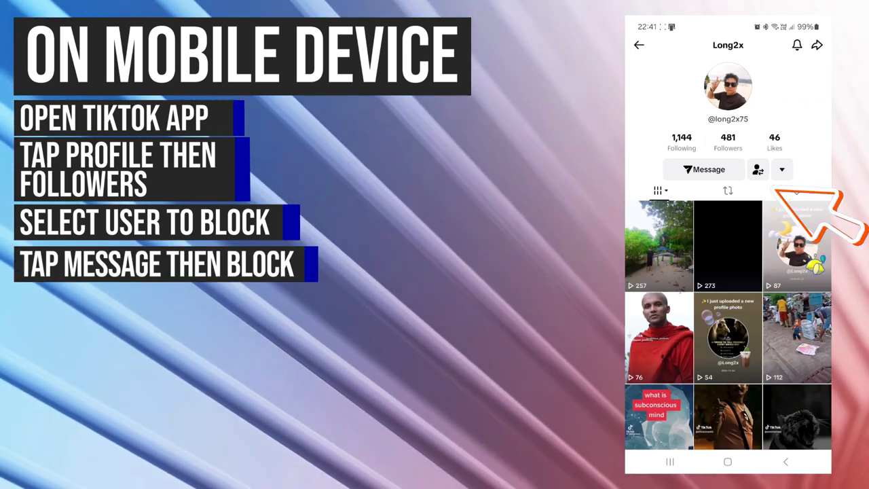
pyautogui.click(703, 169)
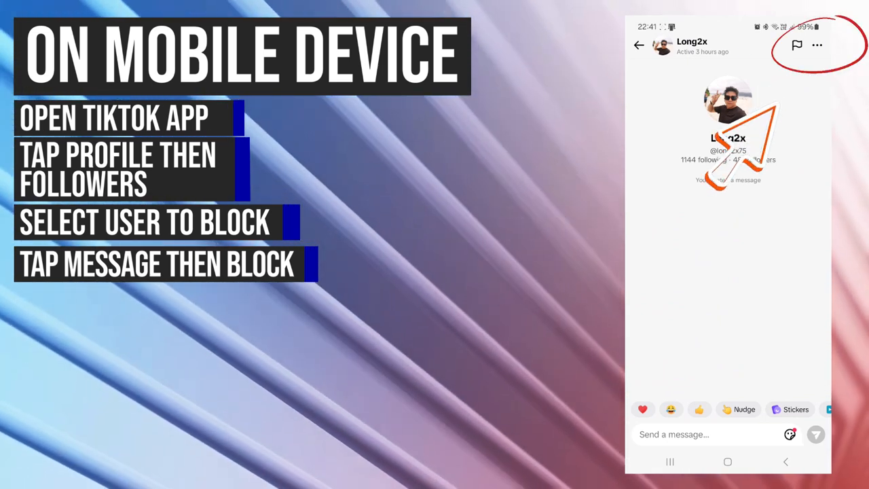
pyautogui.click(817, 45)
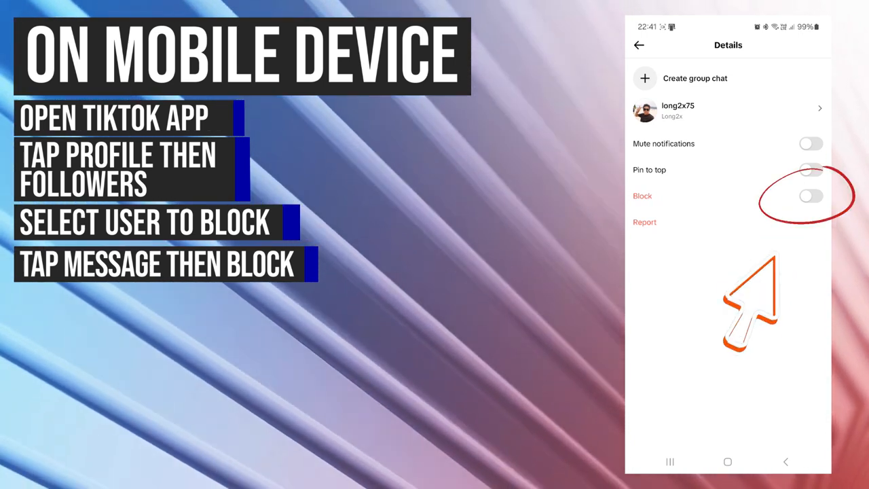
pyautogui.click(812, 196)
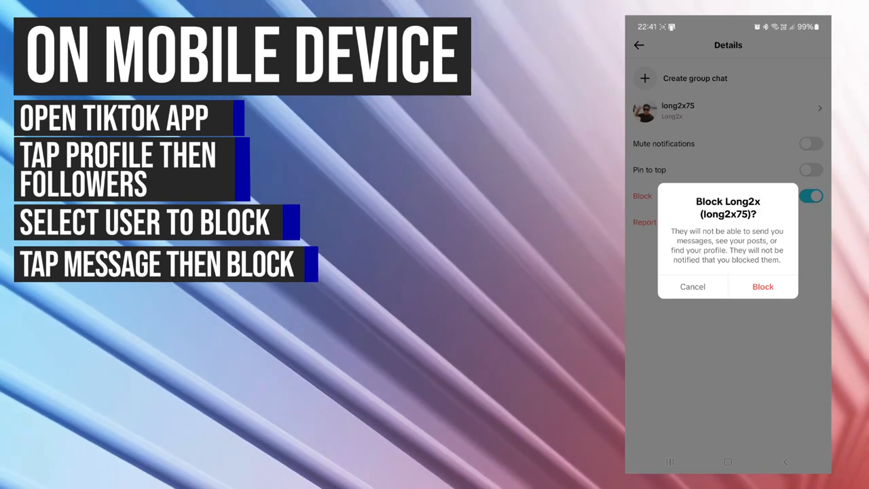
pyautogui.click(762, 285)
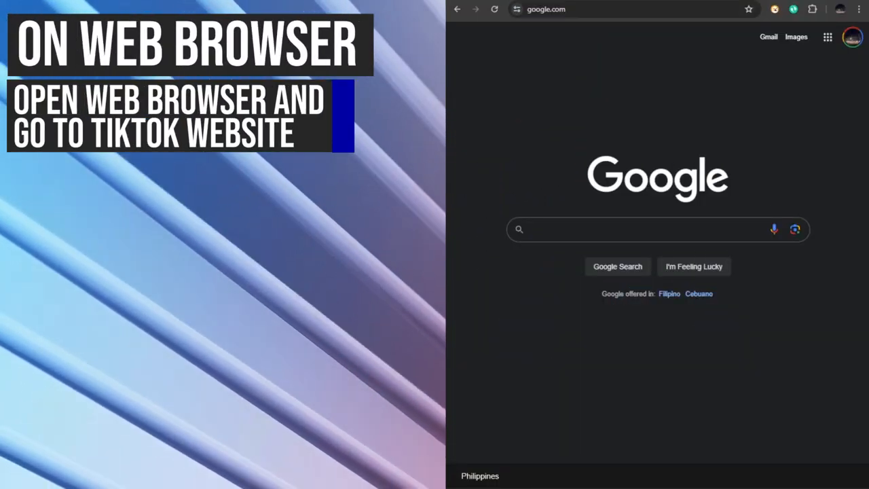
# Visit tiktok.com, view your own profile and show its Followers list.
pyautogui.write('tiktok.com')
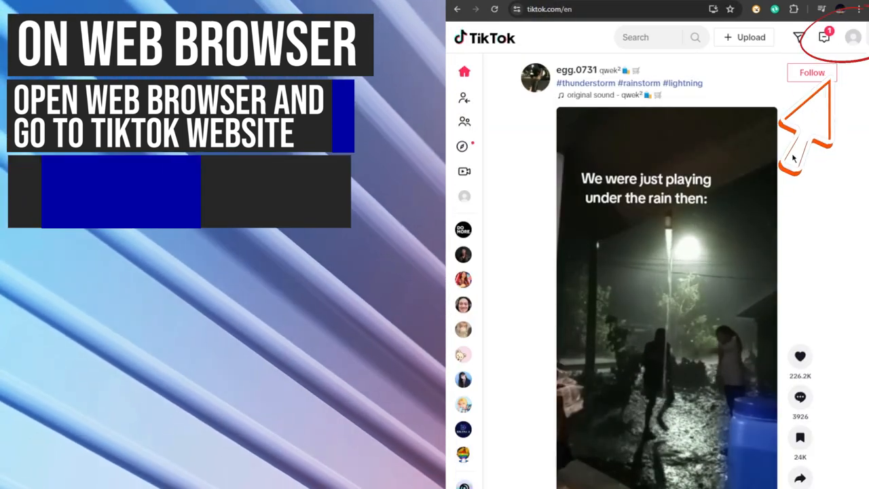
pyautogui.click(852, 38)
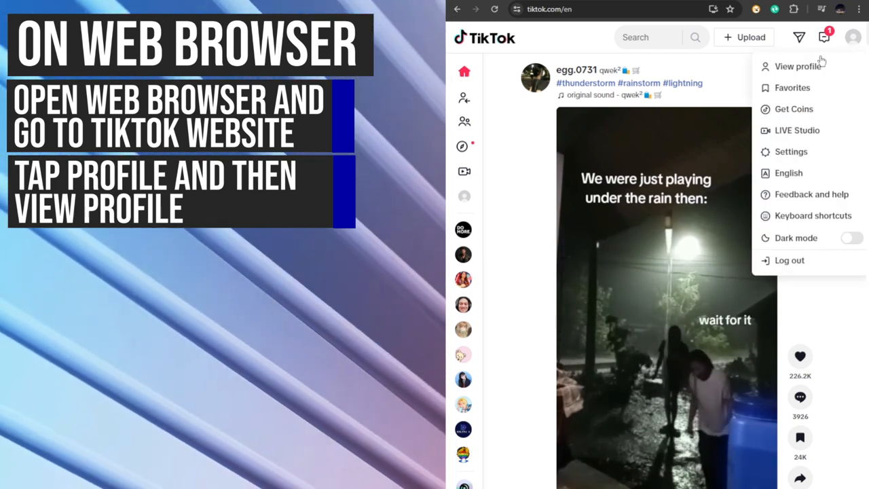
pyautogui.click(798, 65)
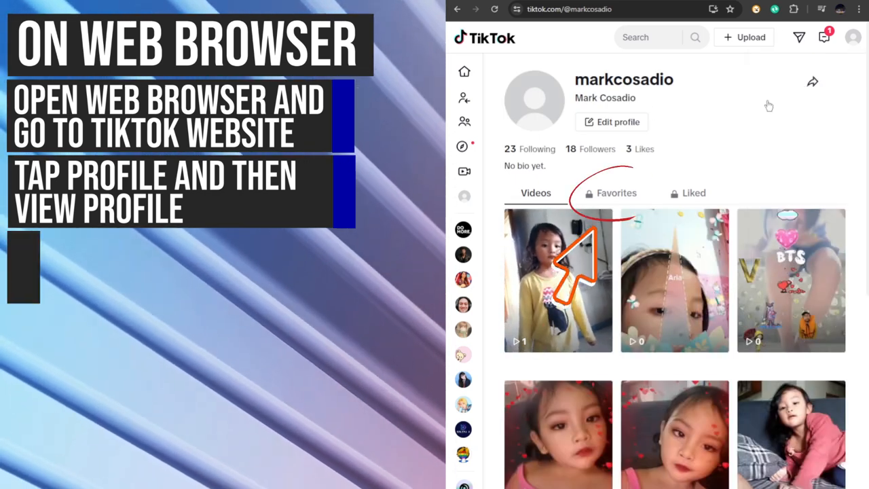
pyautogui.click(589, 148)
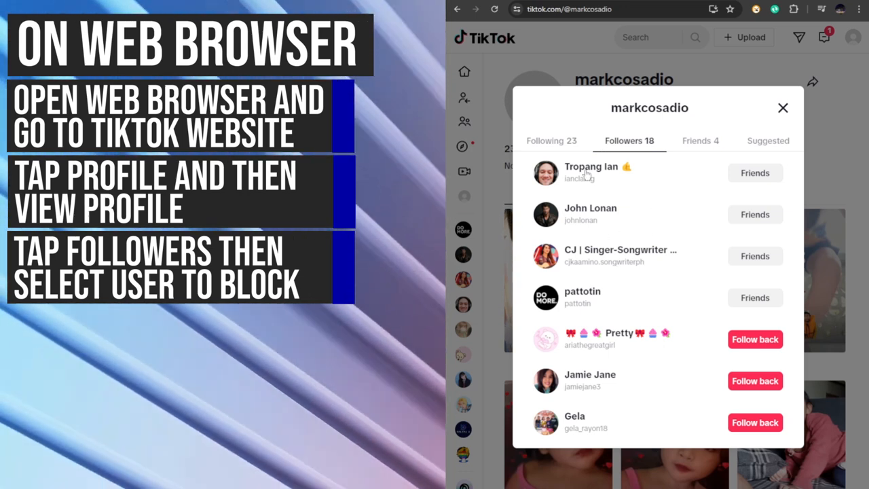
# Block the first follower from their profile's three-dots menu and confirm Block.
pyautogui.click(590, 166)
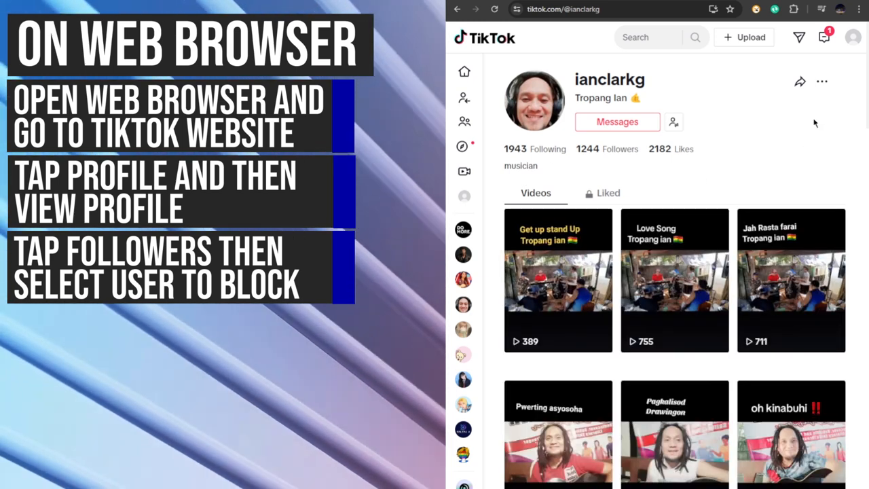
pyautogui.click(821, 81)
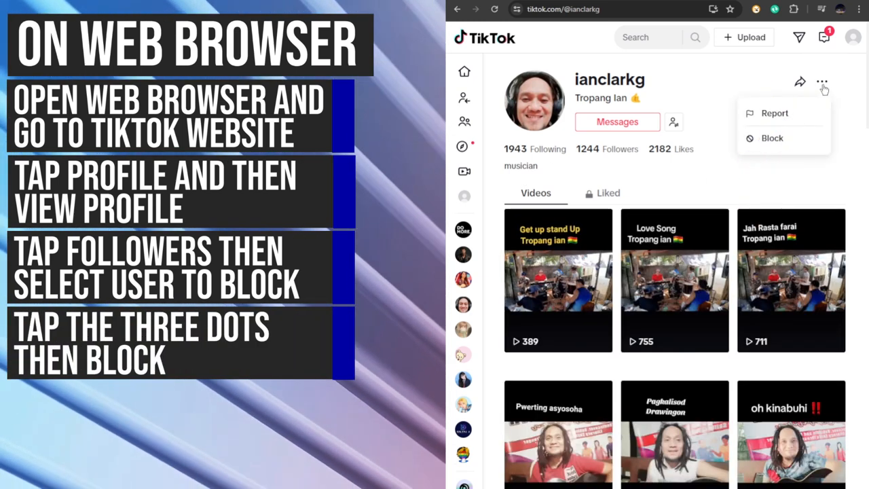
pyautogui.moveTo(768, 143)
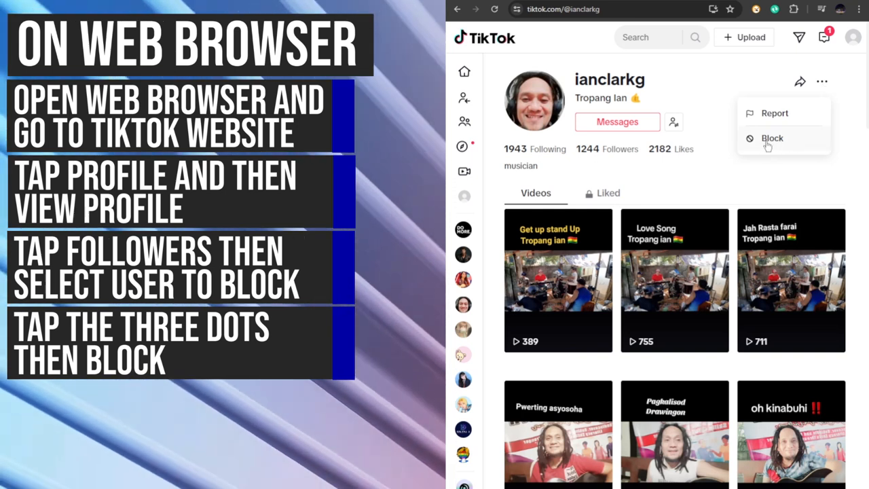
pyautogui.click(771, 139)
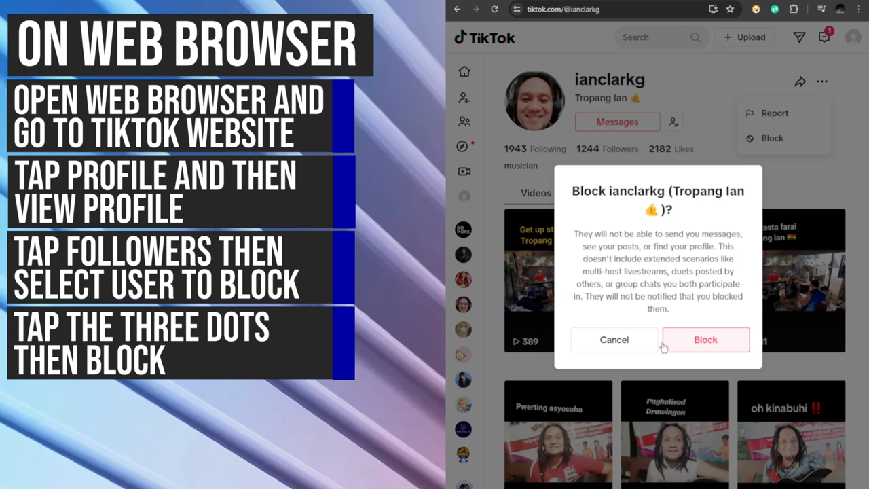
pyautogui.click(706, 340)
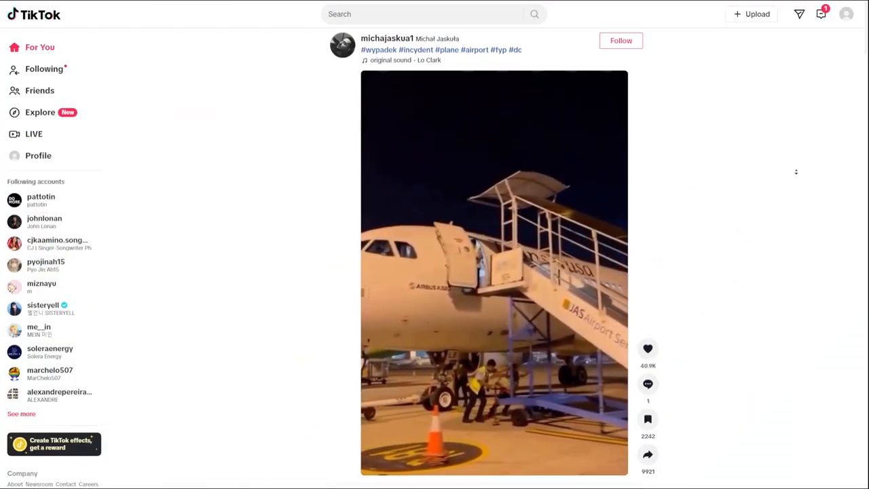
pyautogui.scroll(-3)
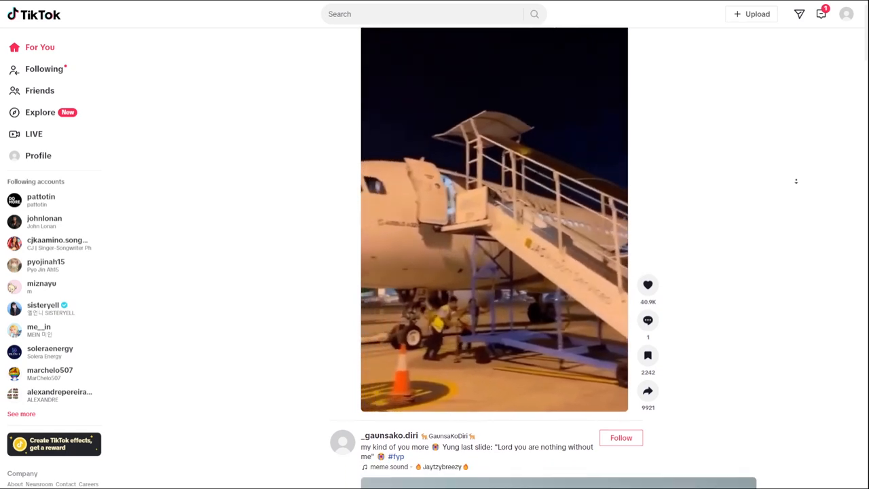
pyautogui.scroll(-3)
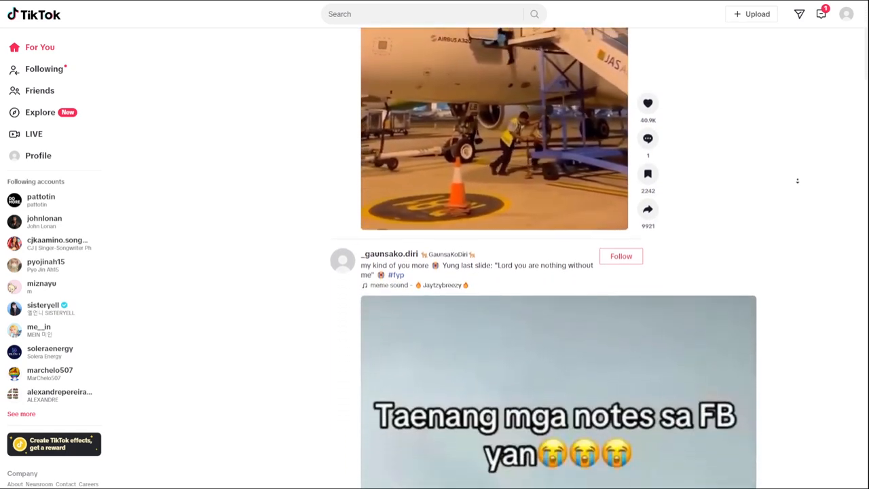
pyautogui.scroll(-3)
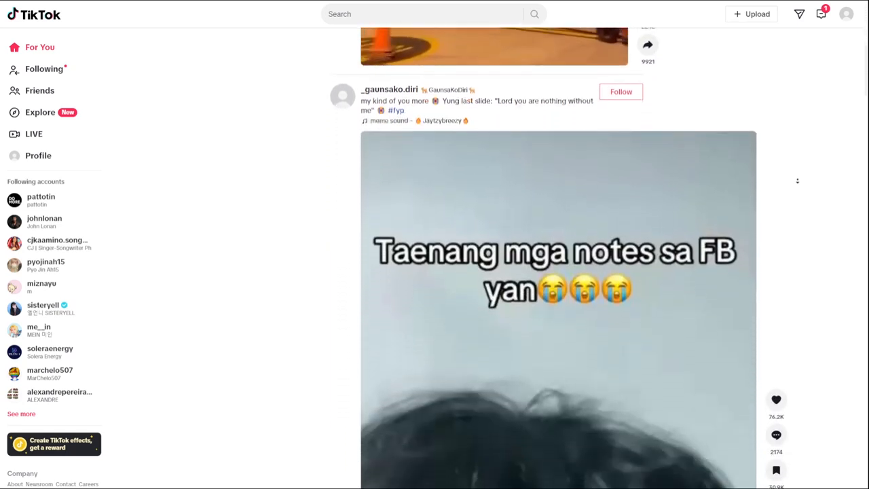
pyautogui.scroll(-3)
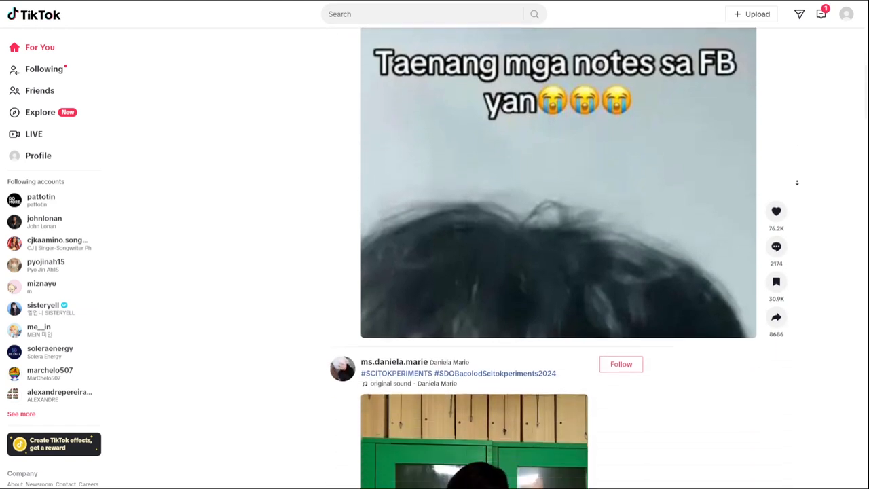
pyautogui.scroll(-3)
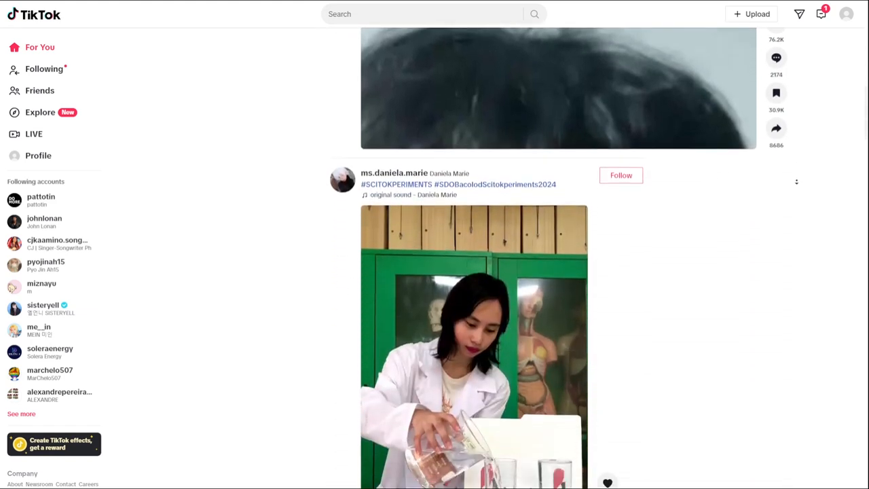
pyautogui.scroll(-3)
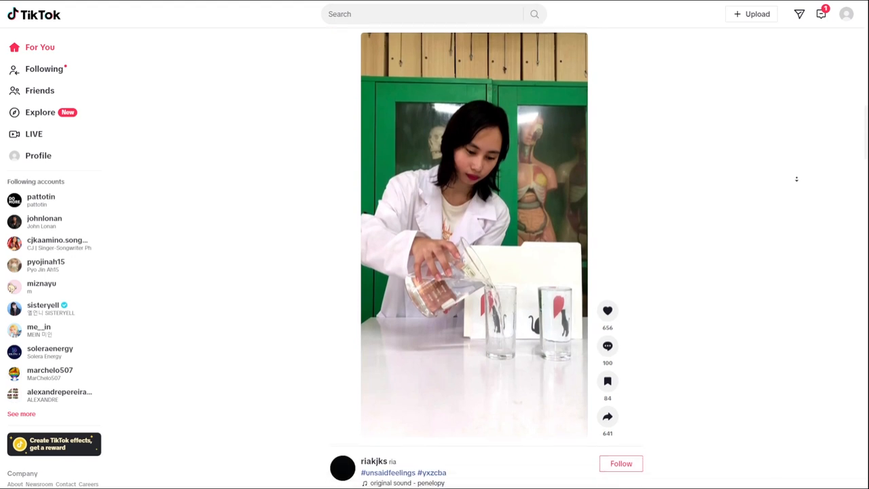
pyautogui.scroll(-3)
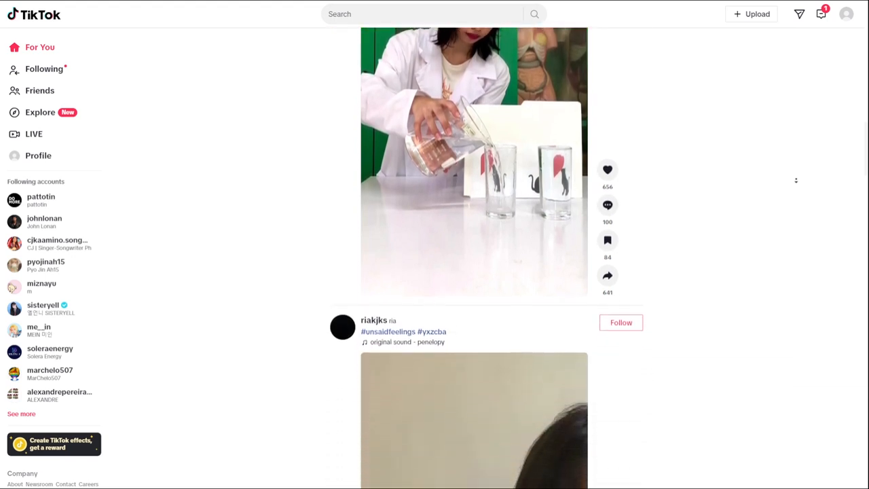
pyautogui.scroll(-3)
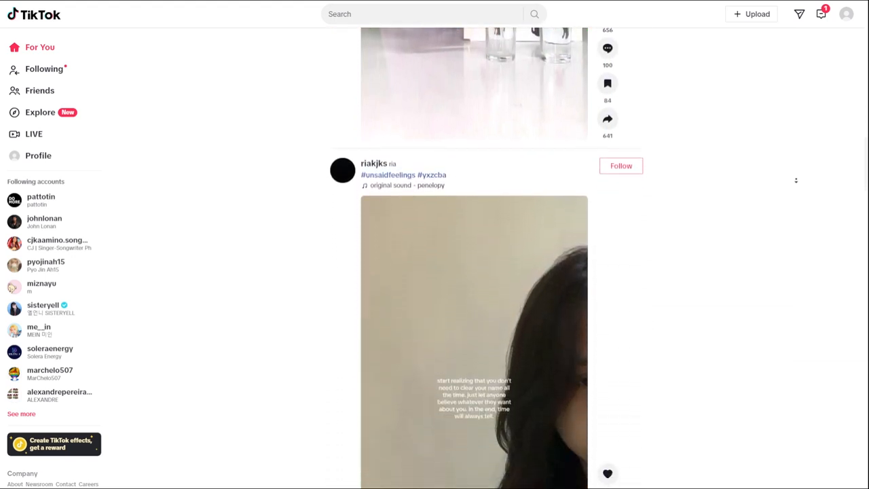
pyautogui.scroll(-3)
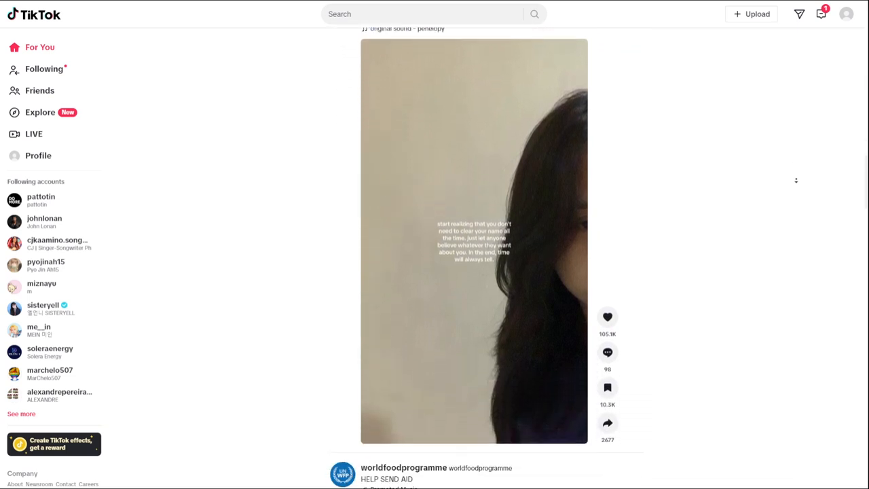
pyautogui.scroll(-3)
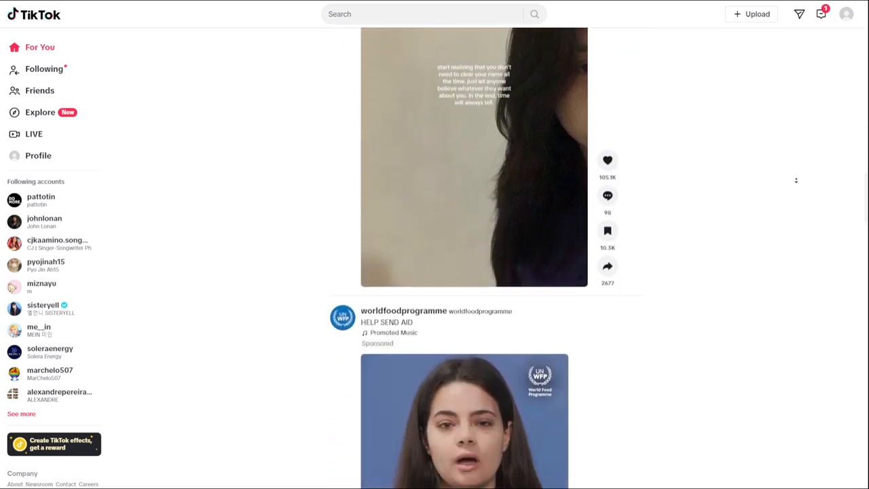
pyautogui.scroll(-3)
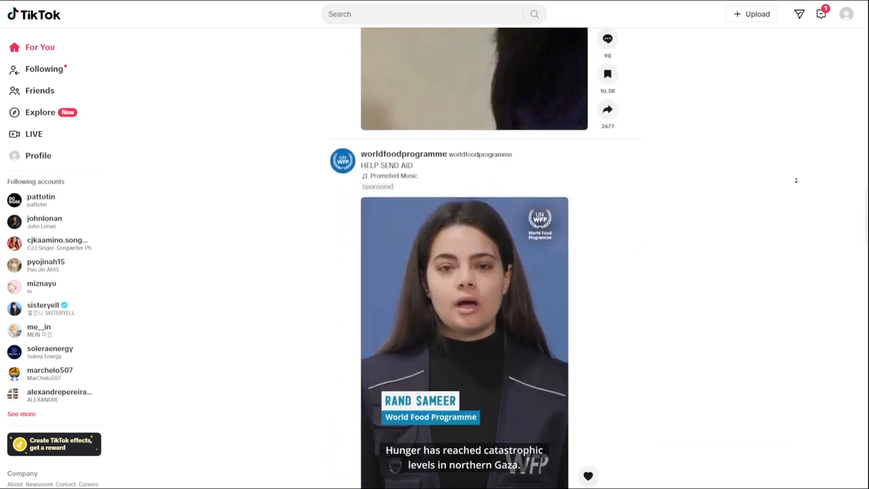